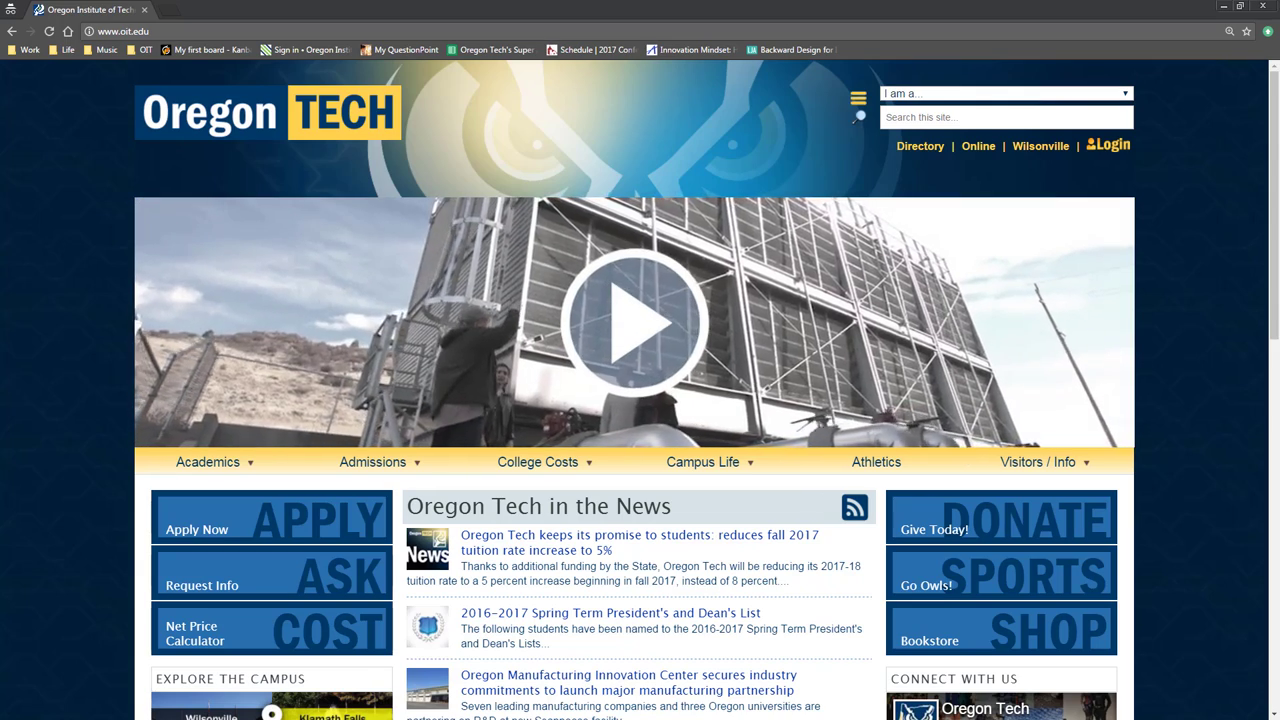
Navigate from the Oregon Tech homepage's Academics menu to Libraries.
left_click(208, 461)
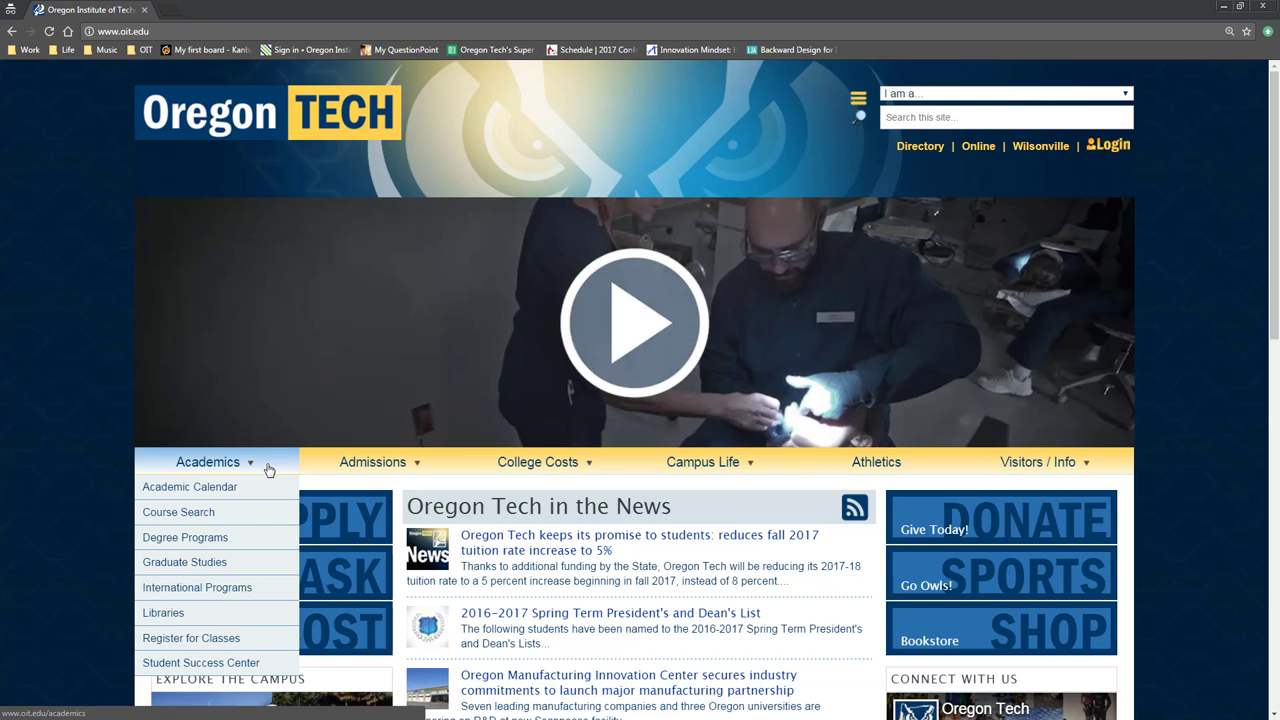
left_click(163, 612)
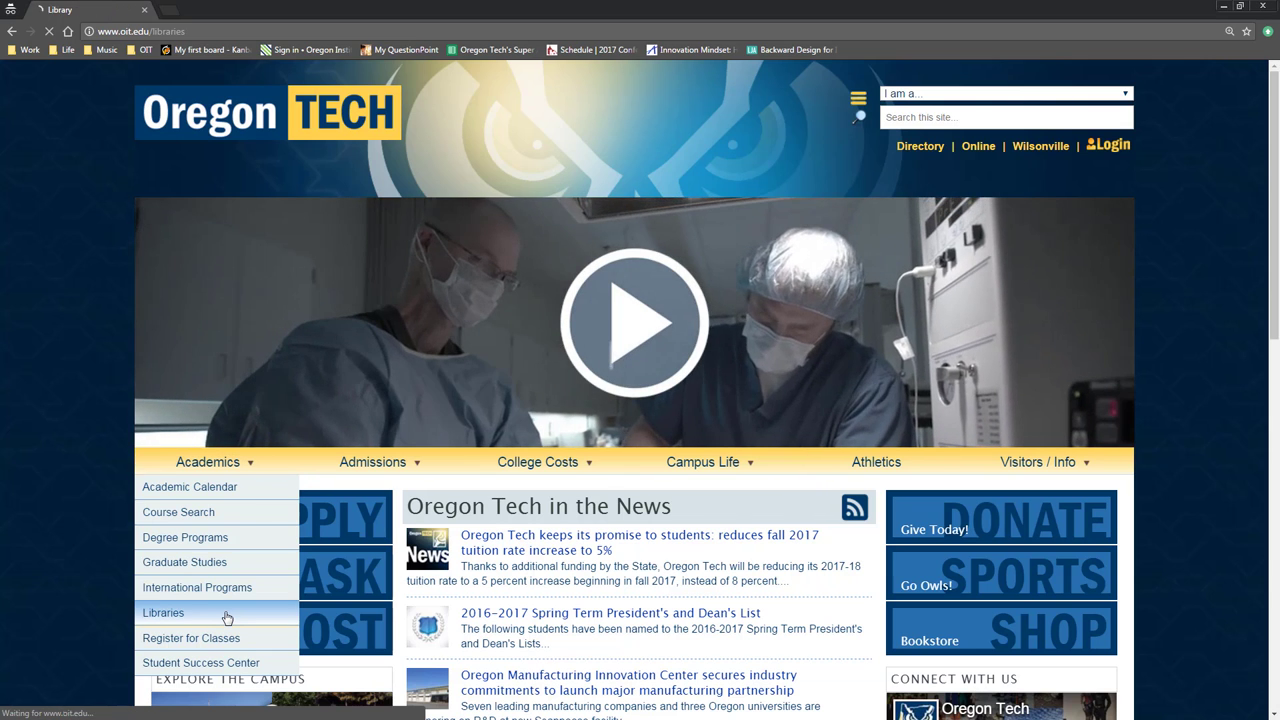
left_click(163, 612)
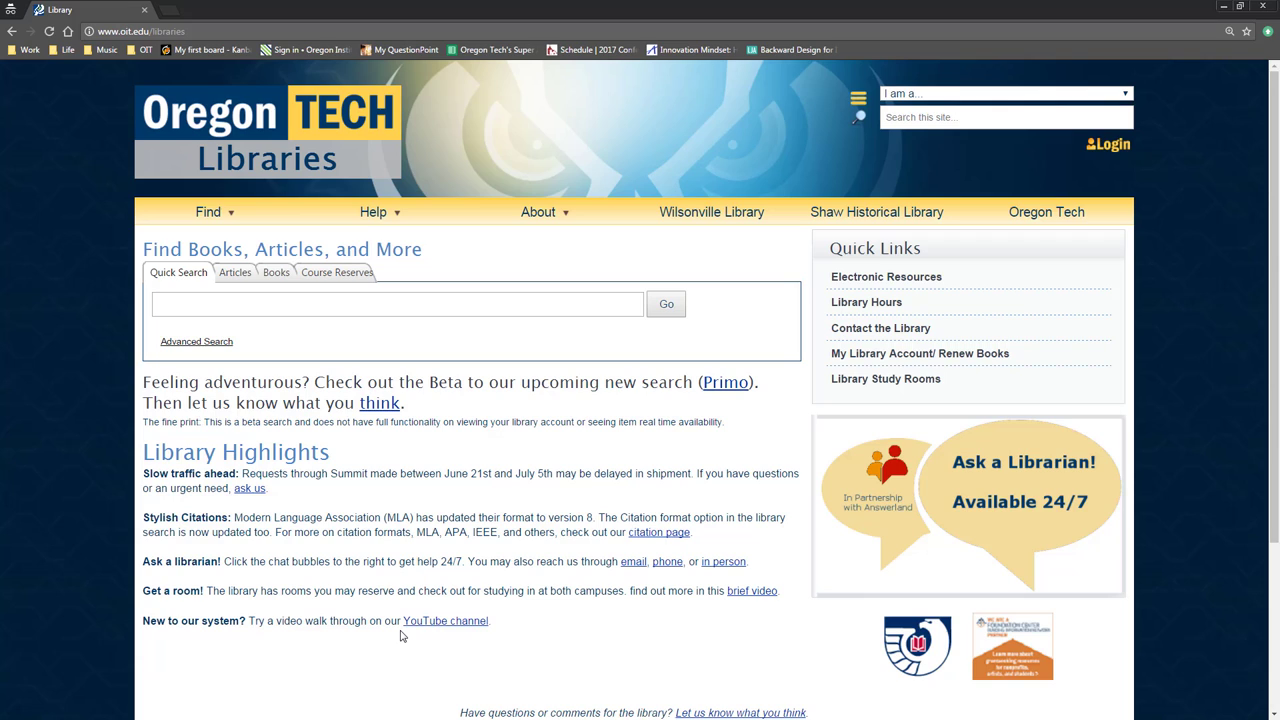
mouse_move(397, 621)
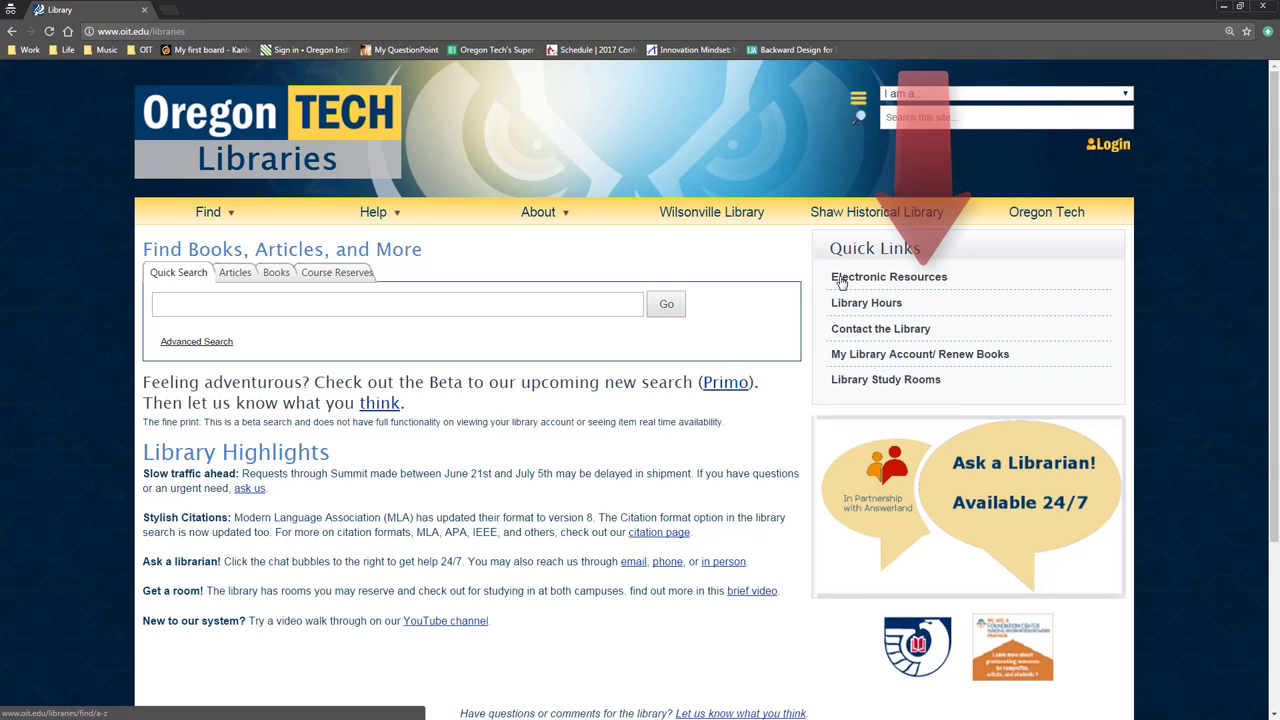
Choose Business Source Complete from the library's Electronic Resources A-Z list.
left_click(888, 277)
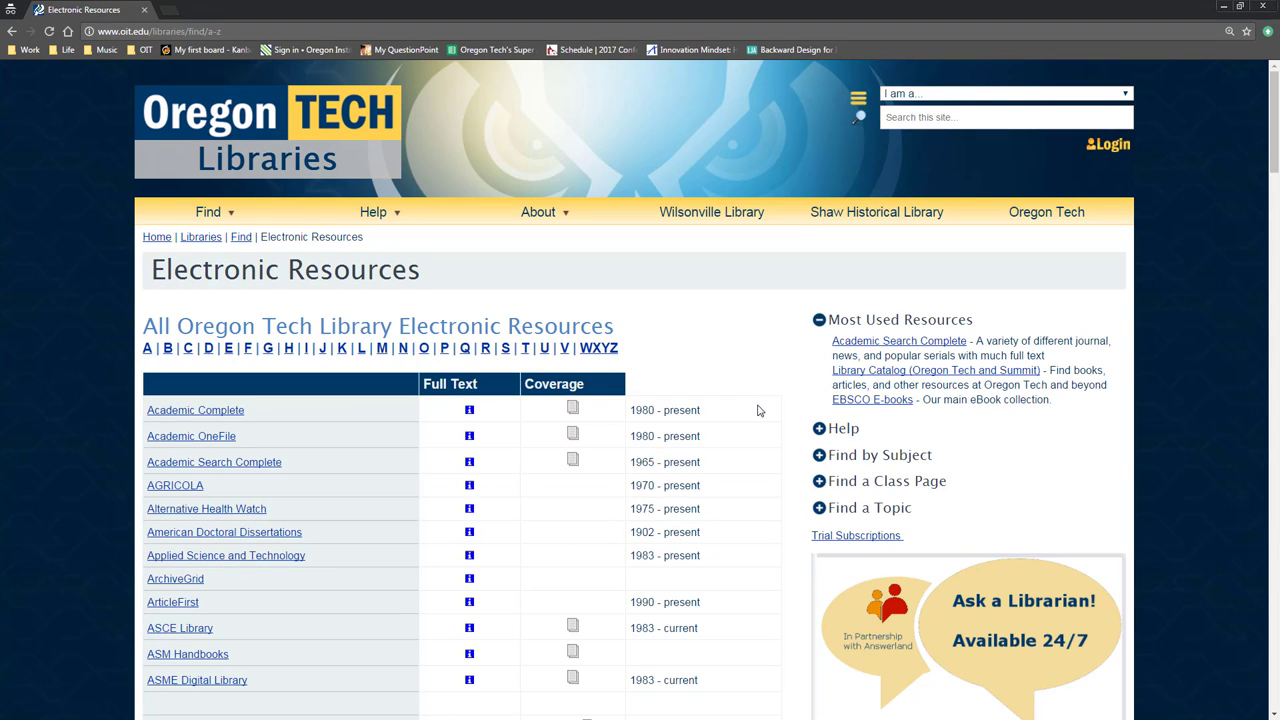
mouse_move(752, 402)
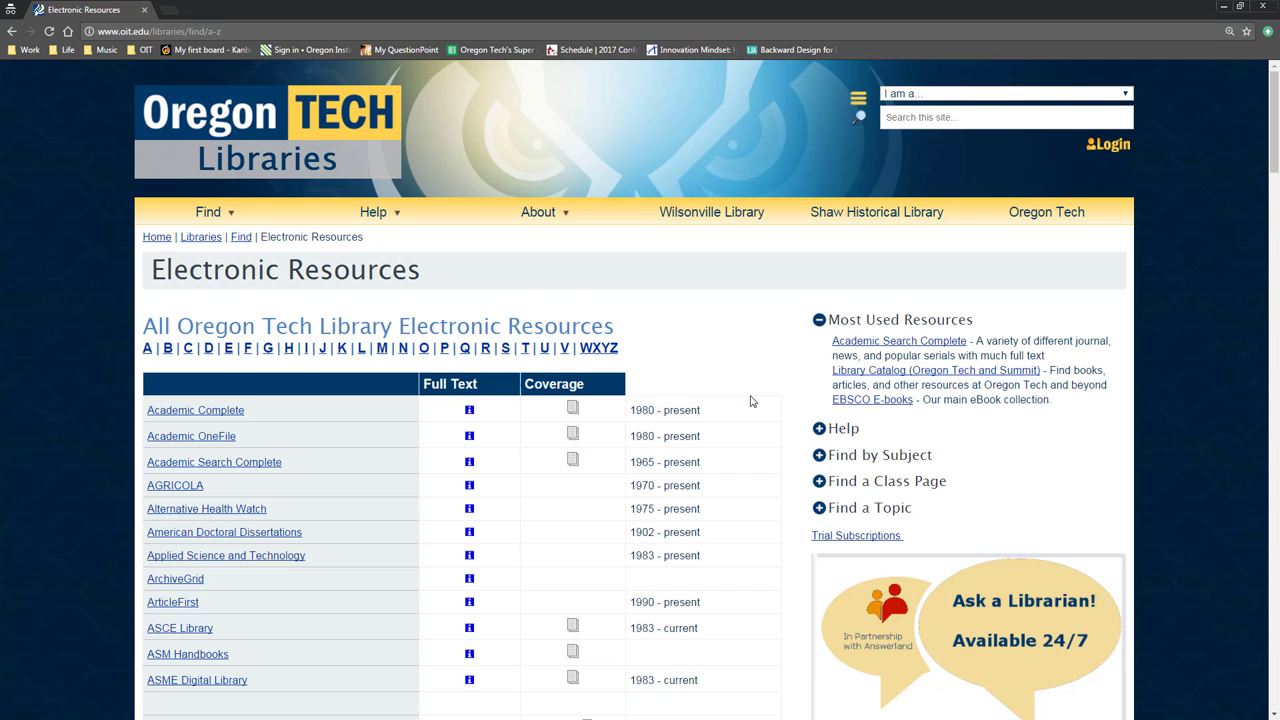
scroll("down", 3)
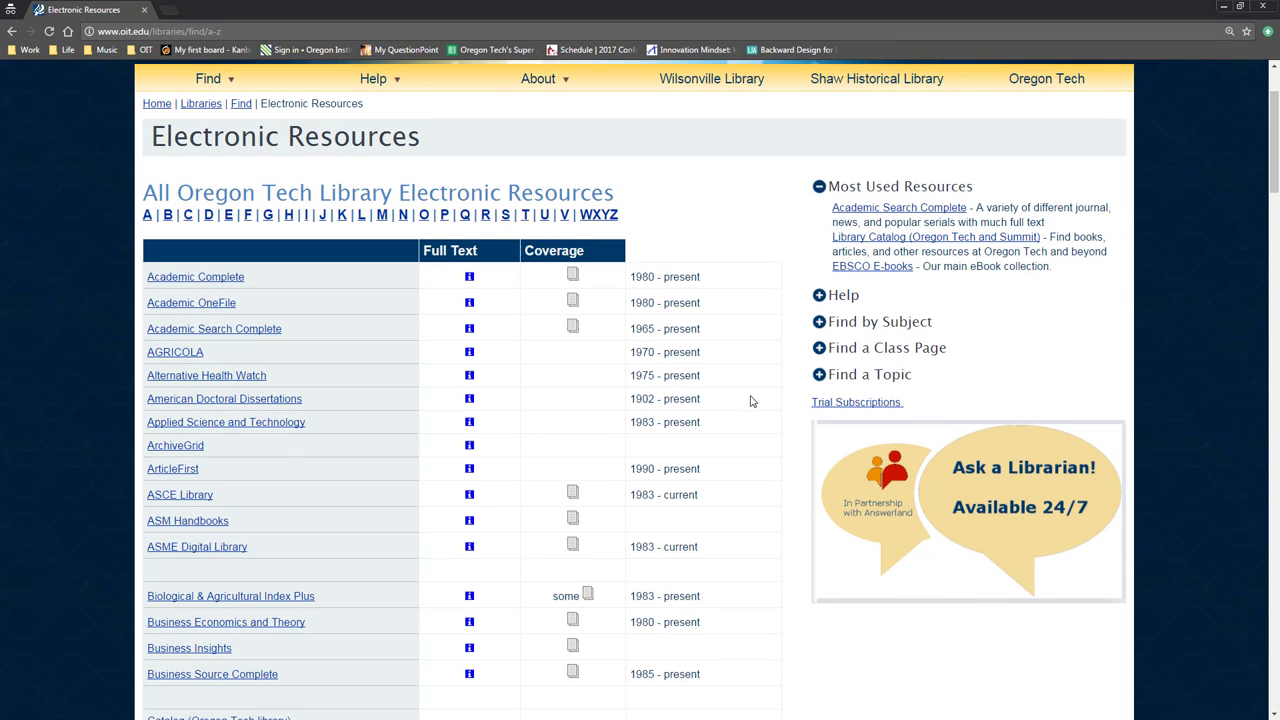
scroll("down", 3)
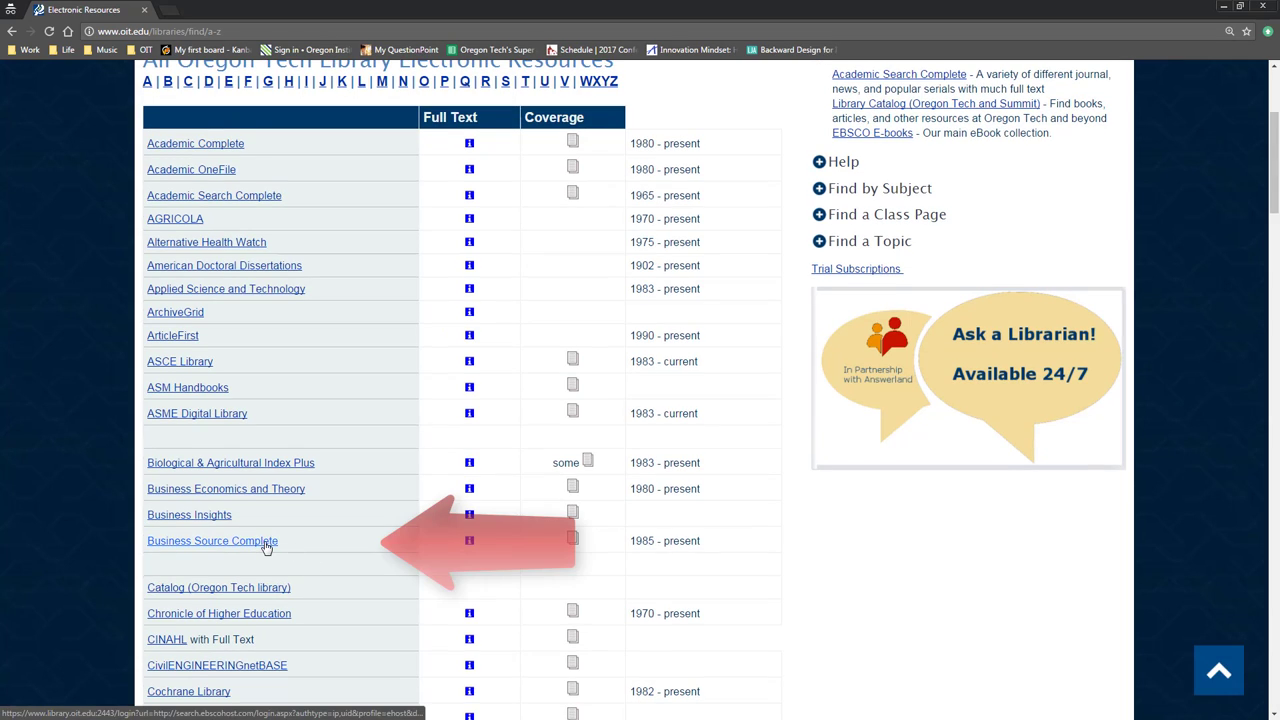
left_click(212, 540)
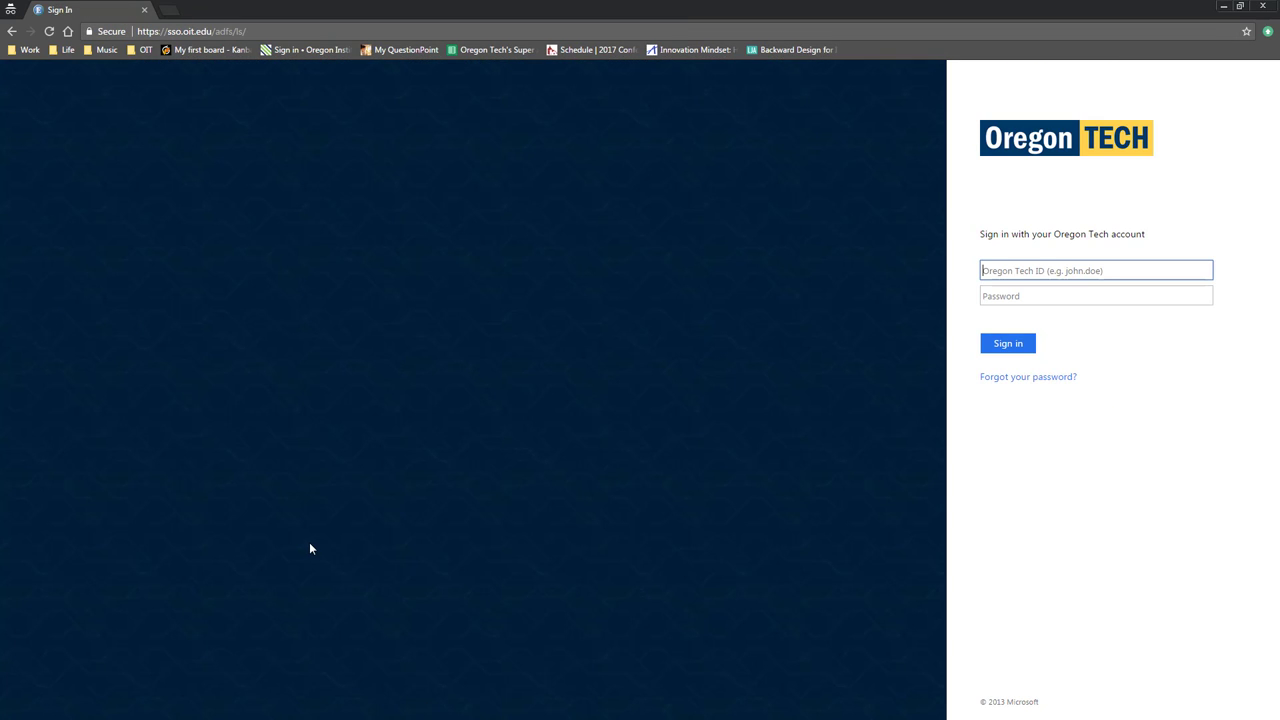
mouse_move(560, 560)
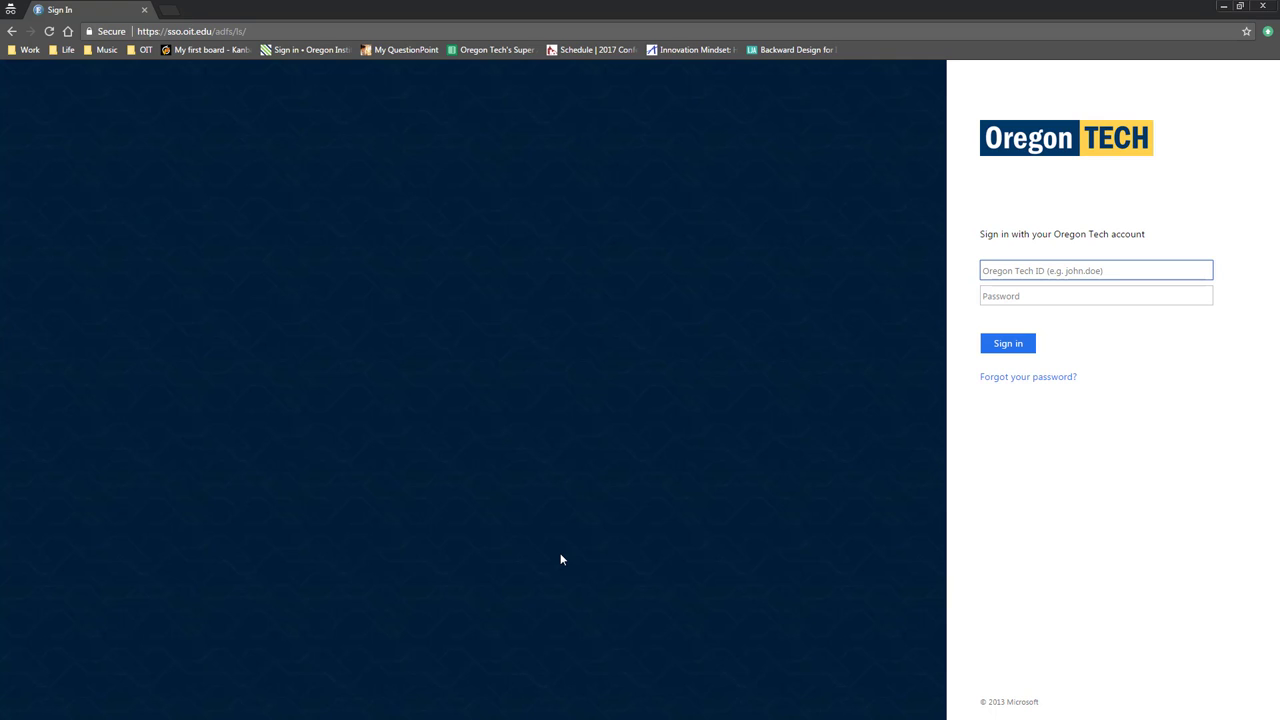
mouse_move(846, 350)
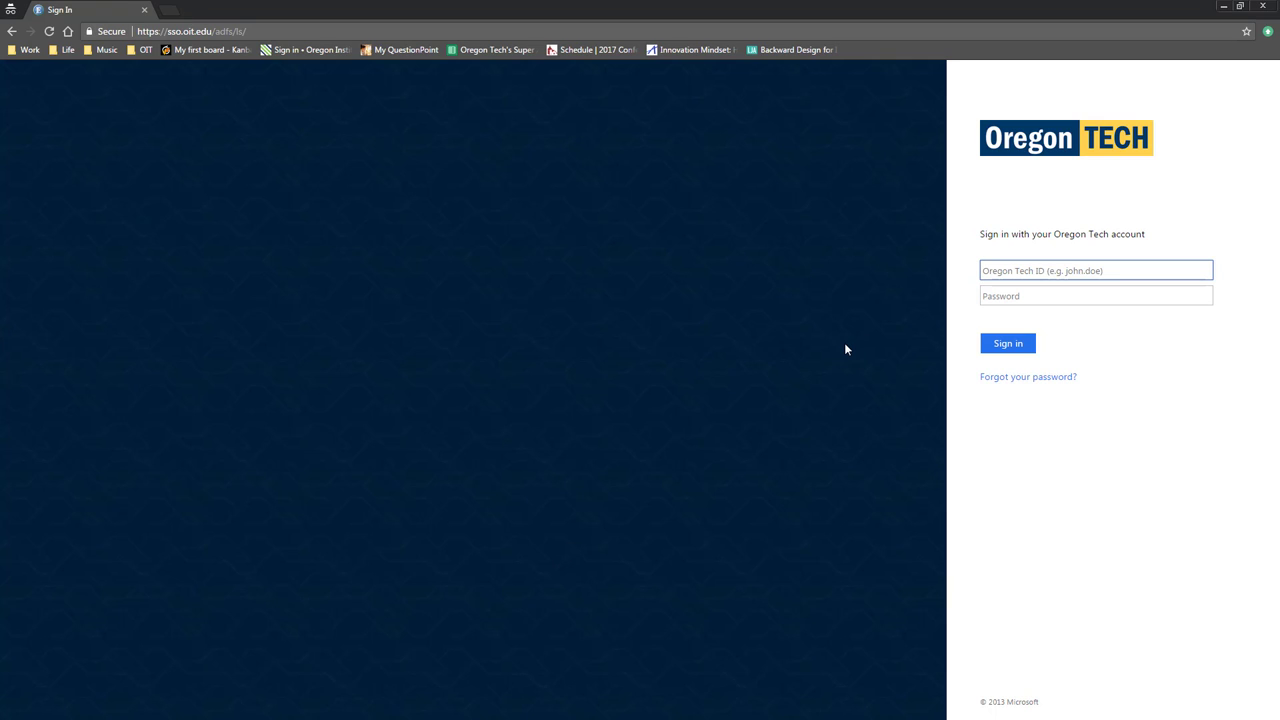
type("aja.b")
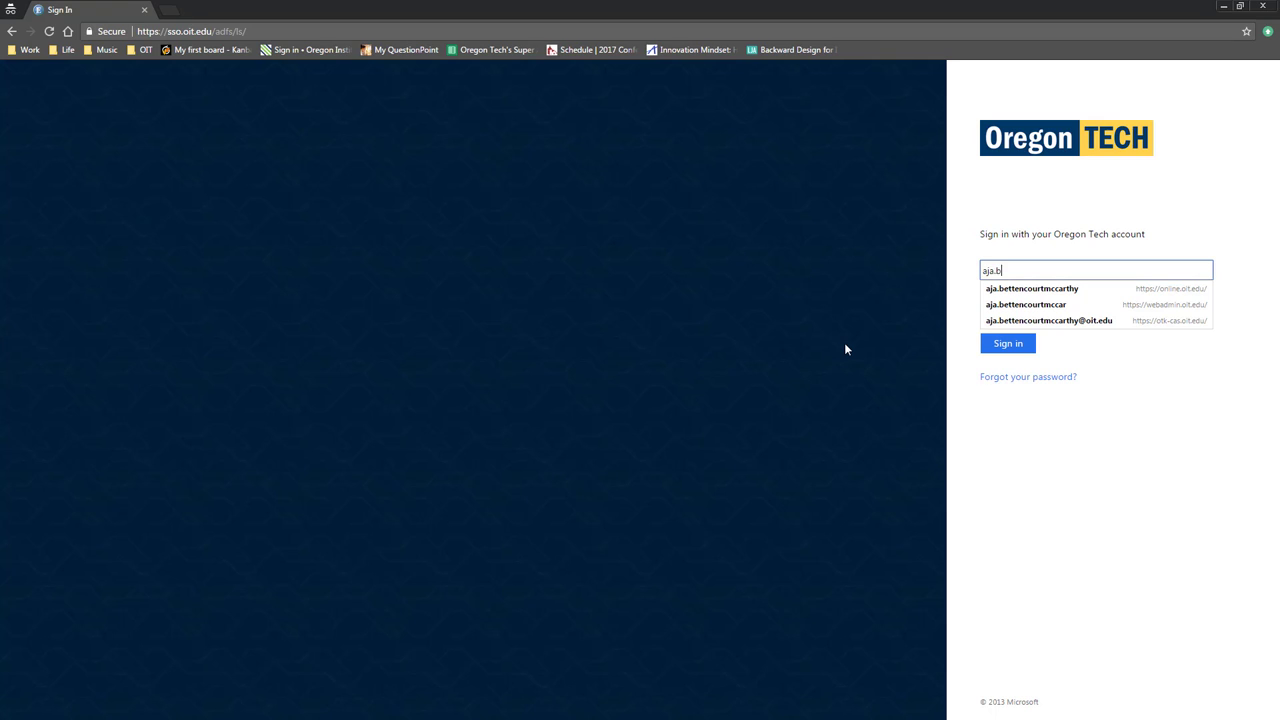
left_click(1048, 320)
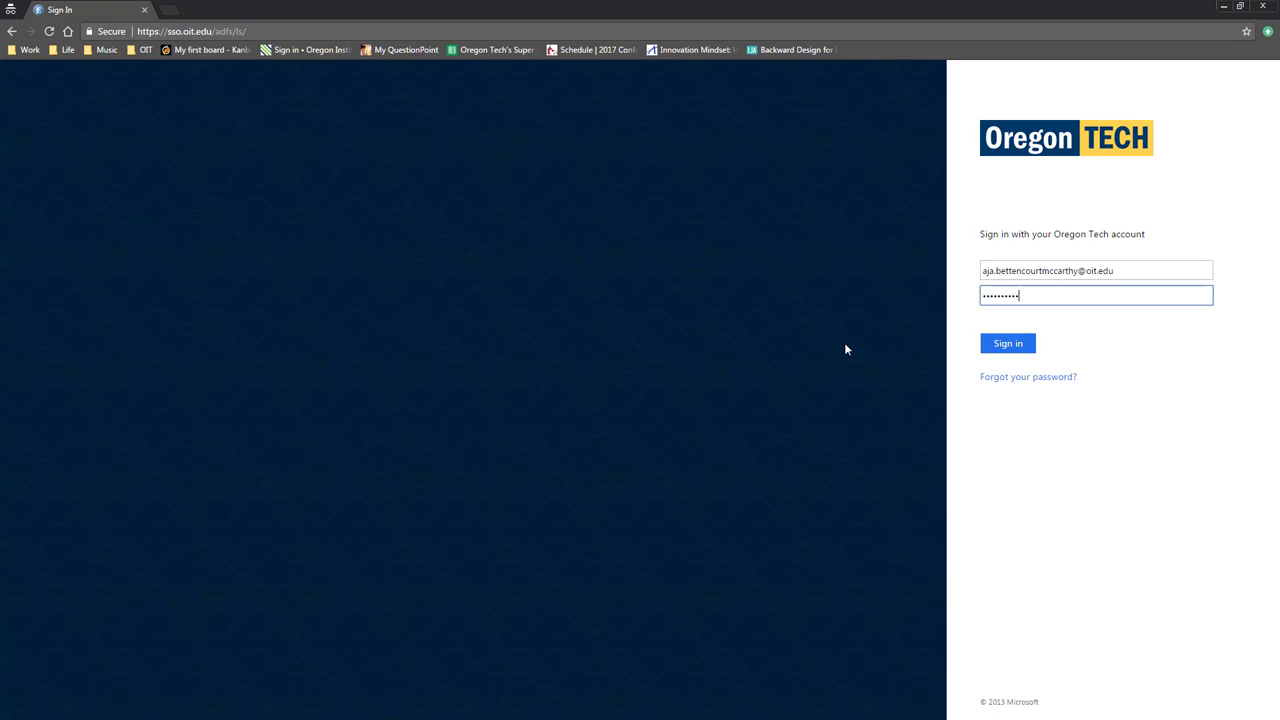
type("•")
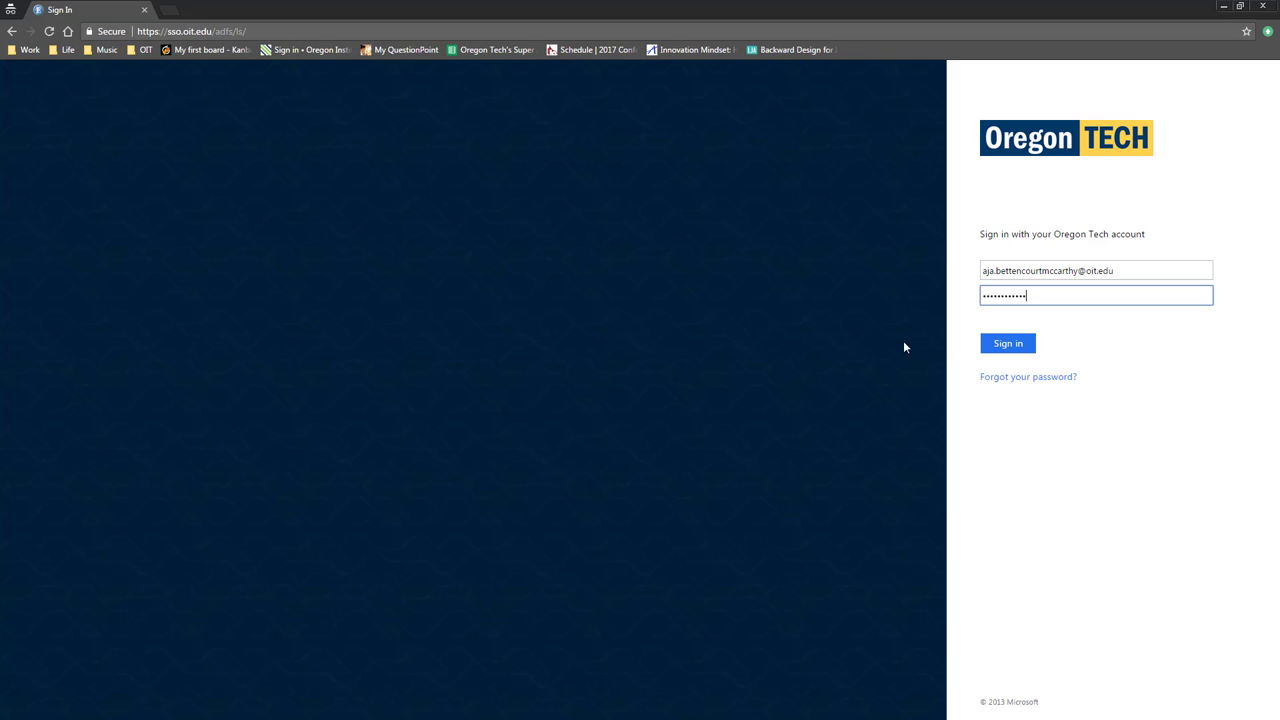
left_click(1007, 343)
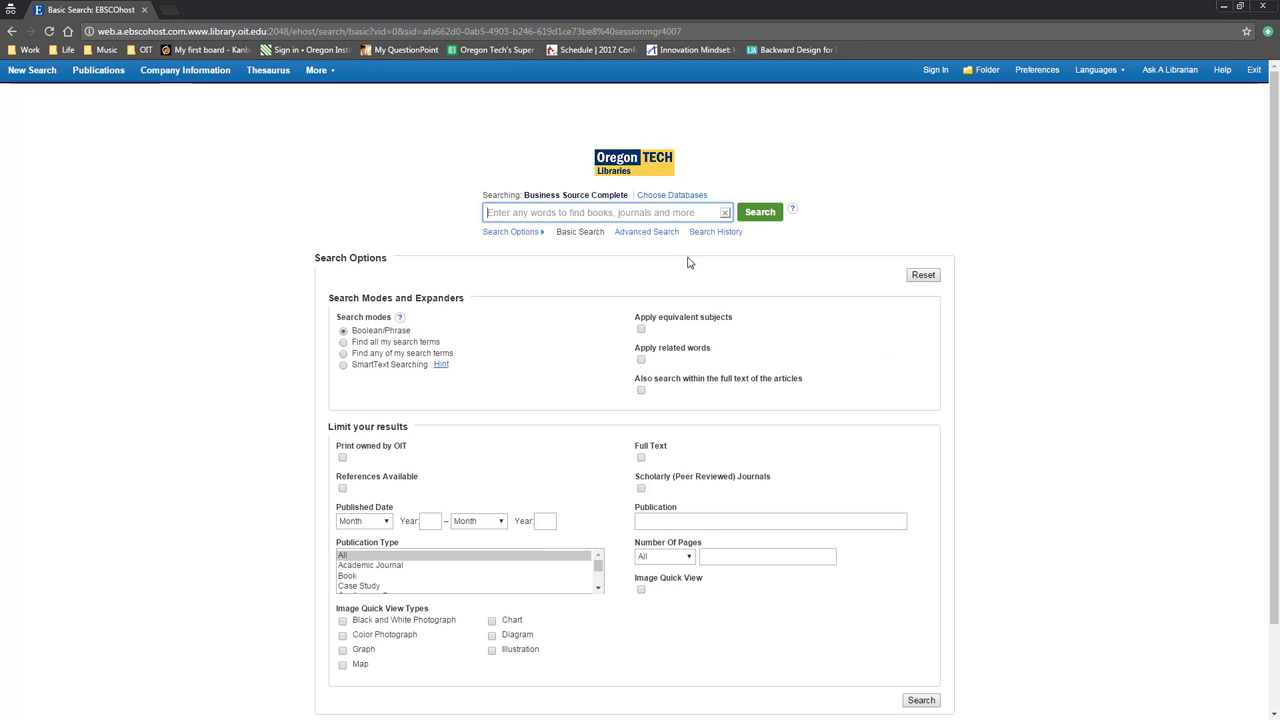
Search Business Source Complete for 'Microsoft'.
type("Microsoft")
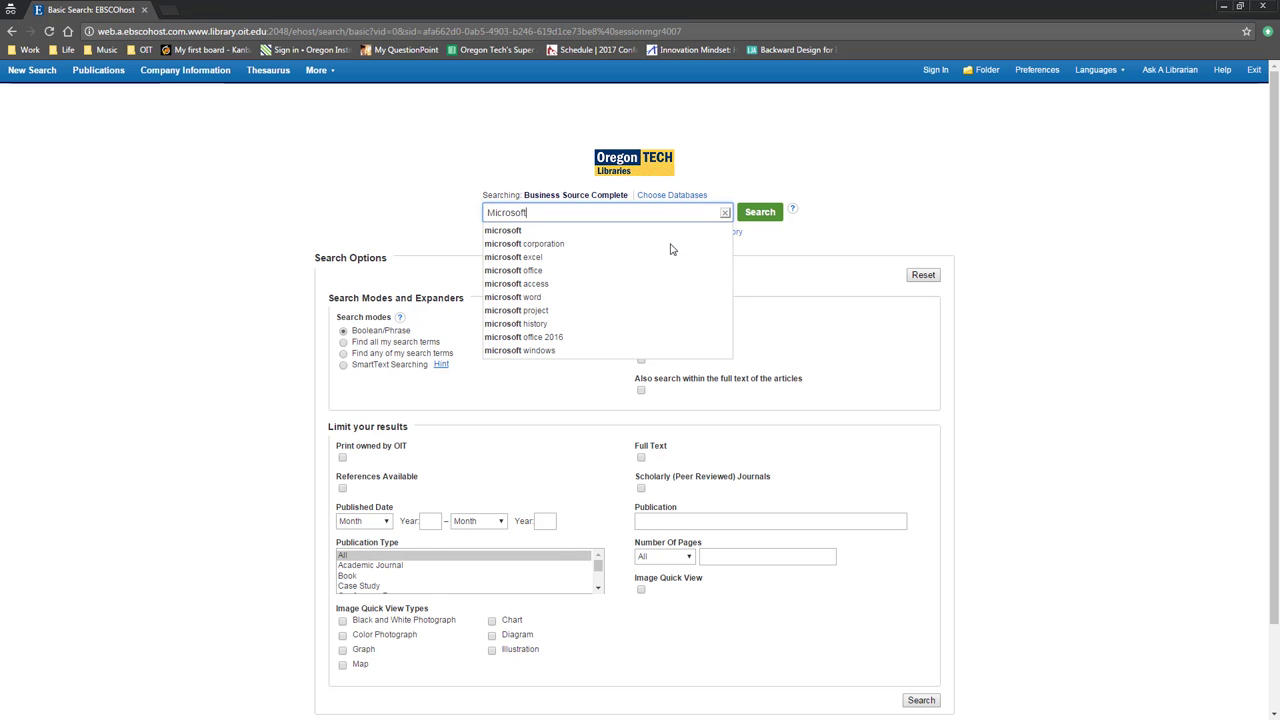
left_click(759, 212)
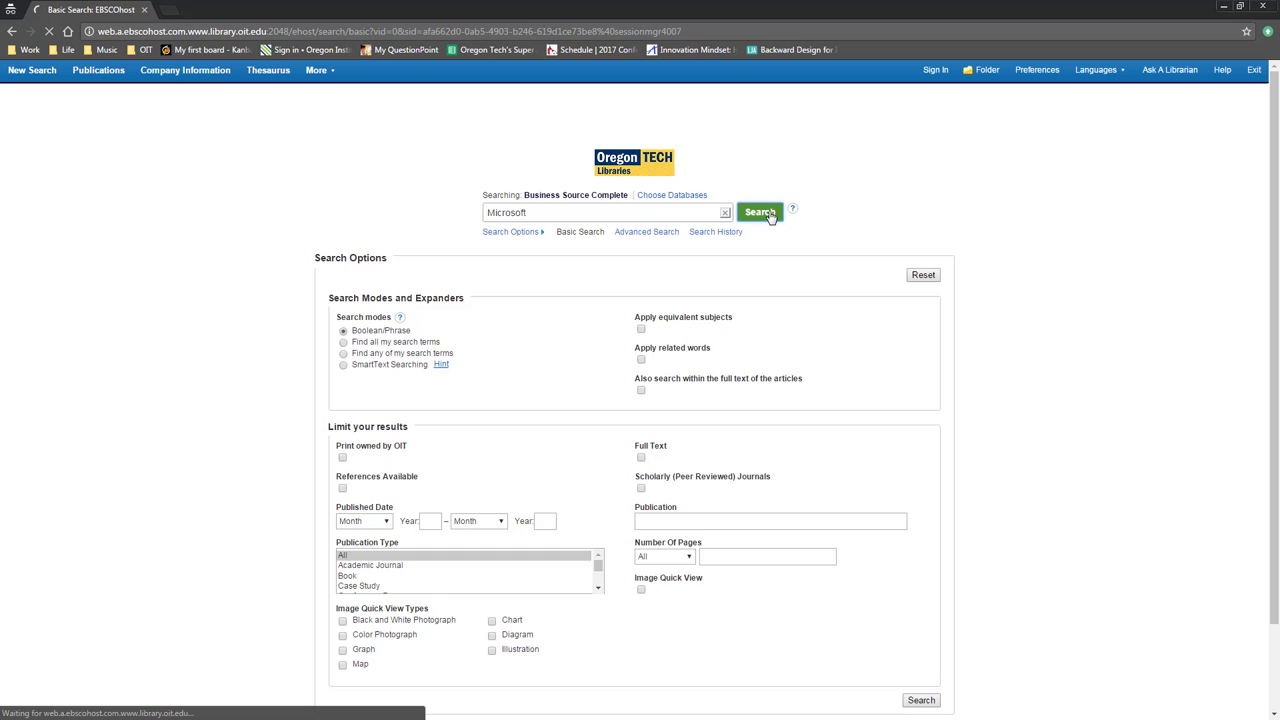
left_click(760, 212)
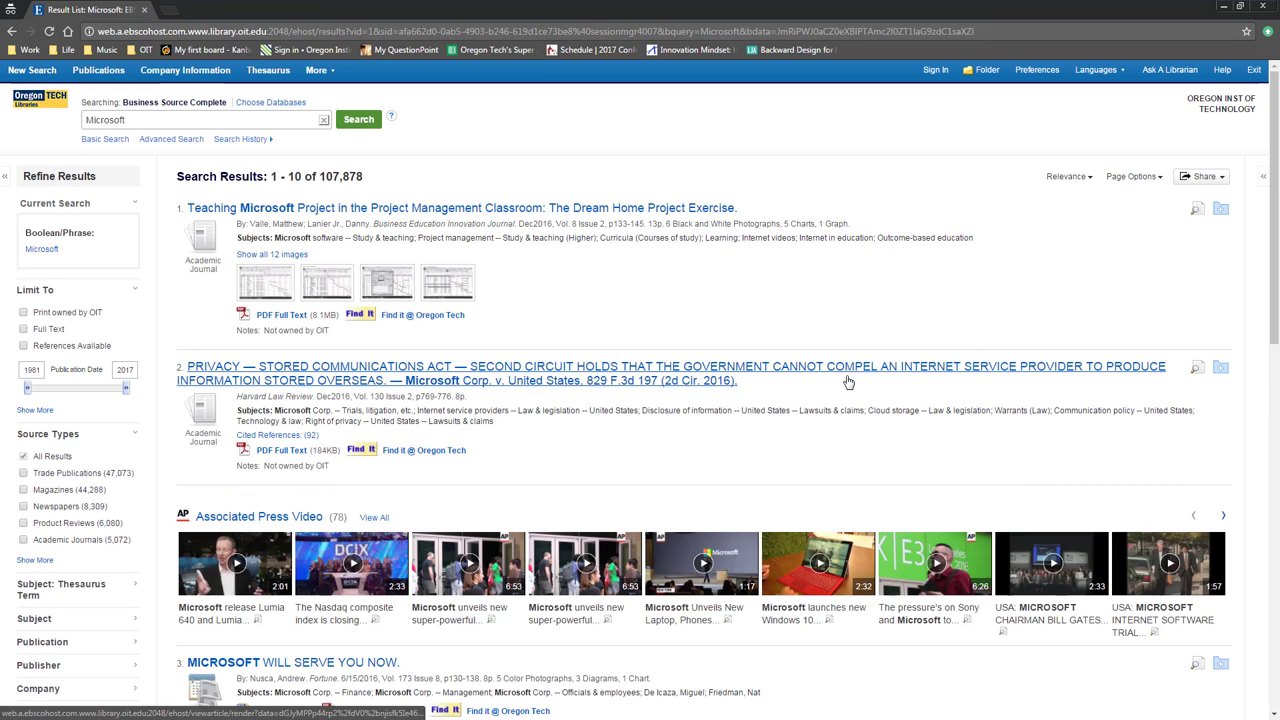
mouse_move(848, 380)
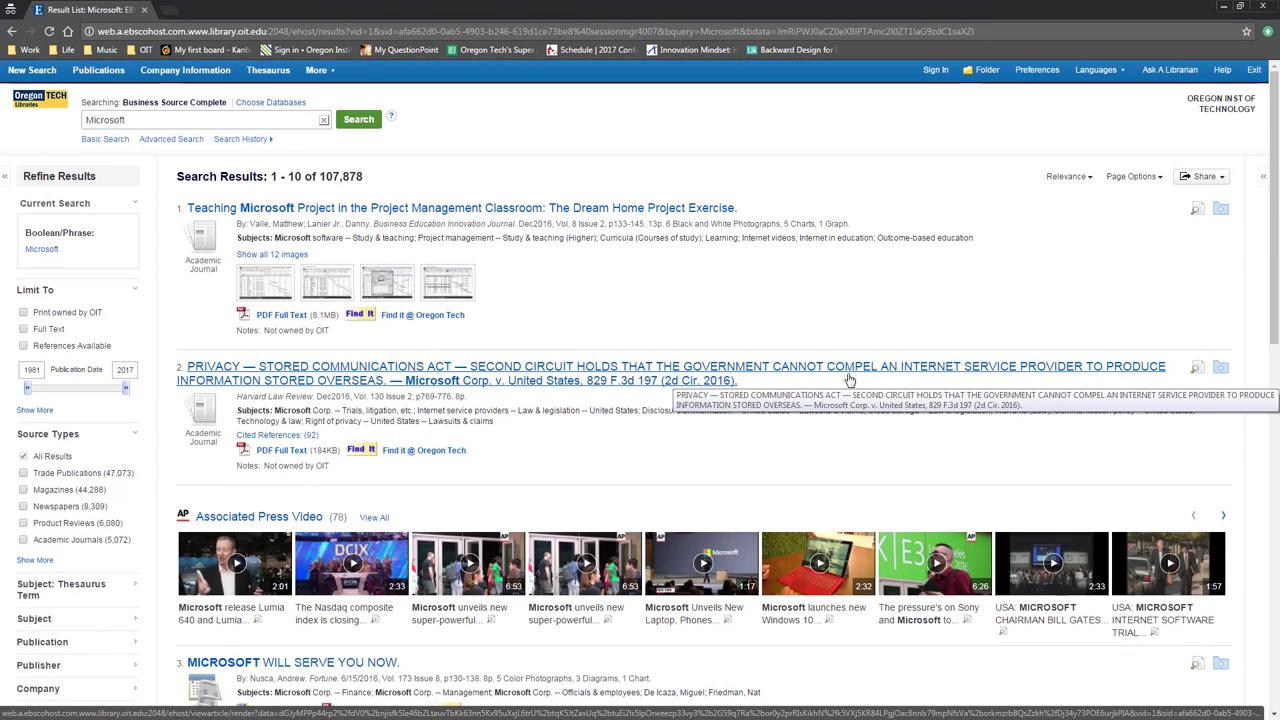
mouse_move(270, 464)
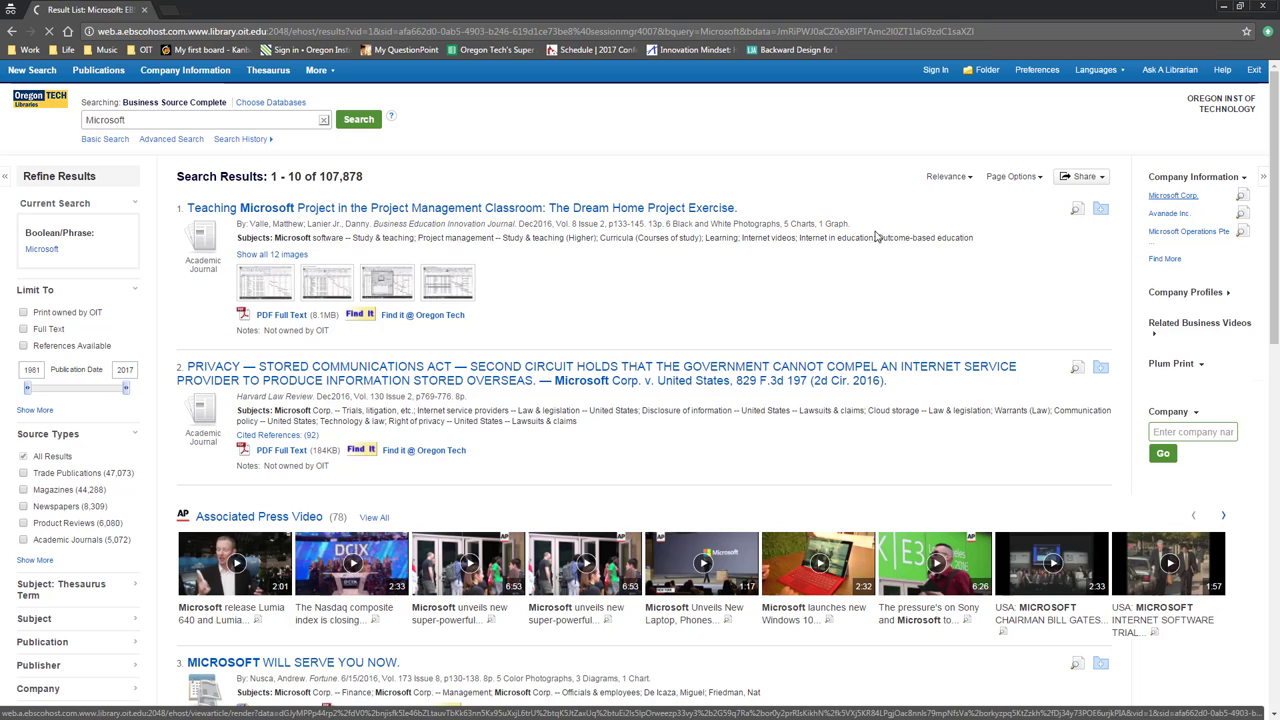
left_click(1172, 195)
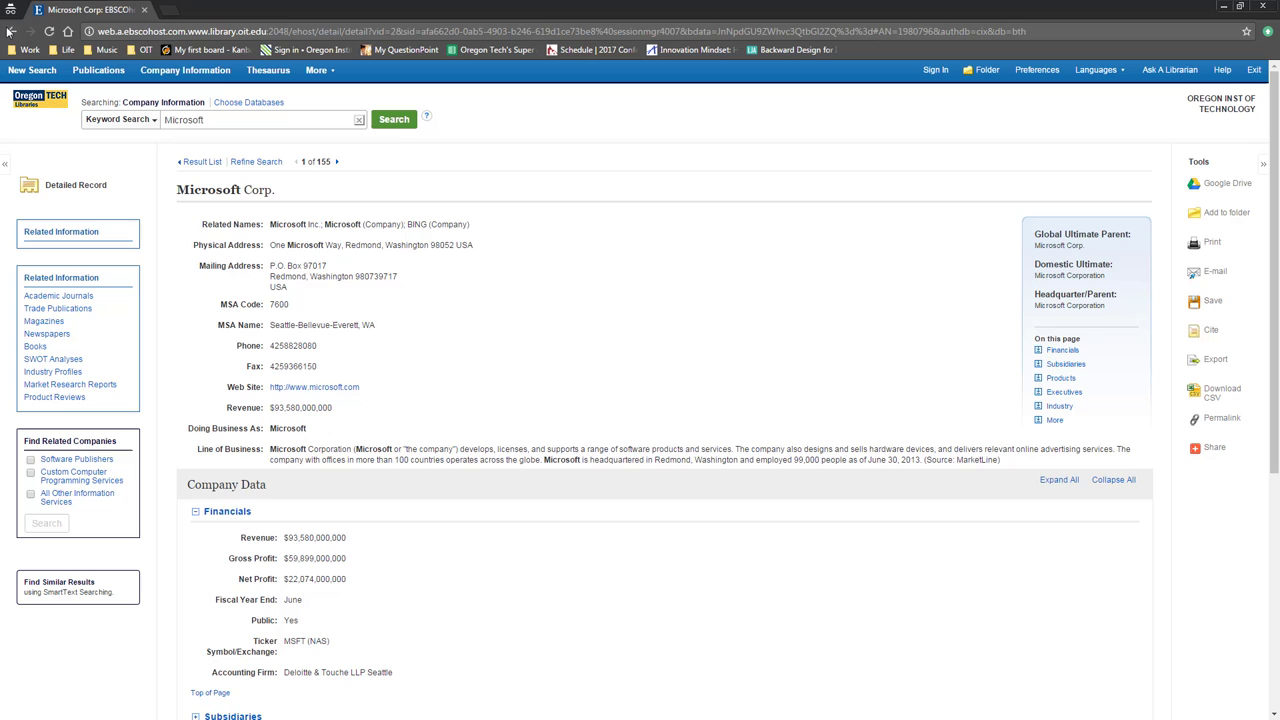
left_click(202, 161)
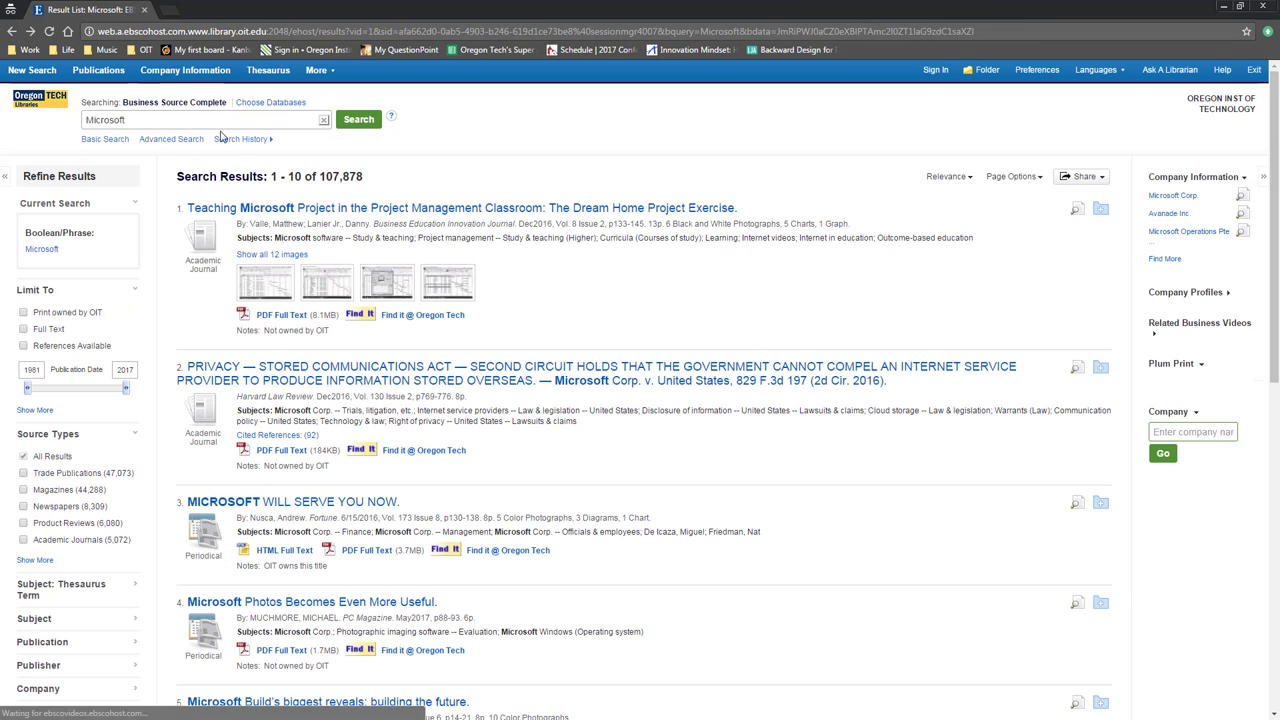
Search 'Microsoft AND management' and open 'Is Microsoft a Monopoly: An Empirical Test'.
type("AND management")
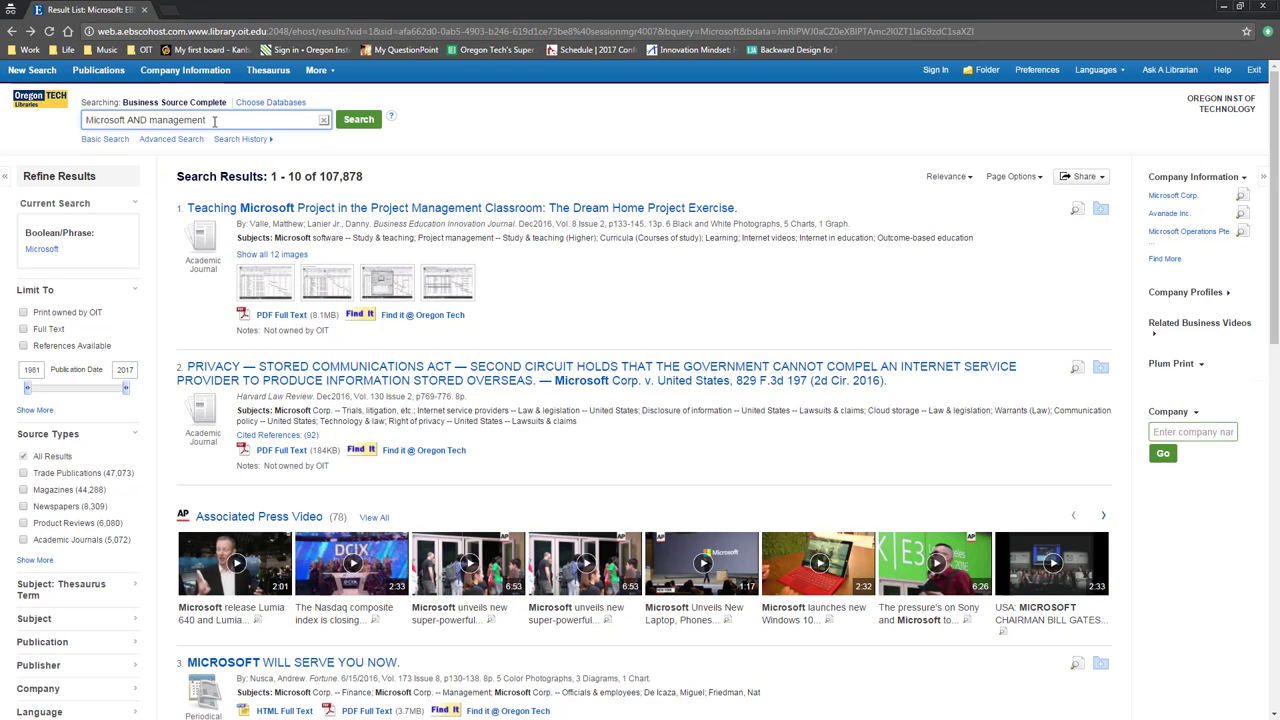
left_click(358, 119)
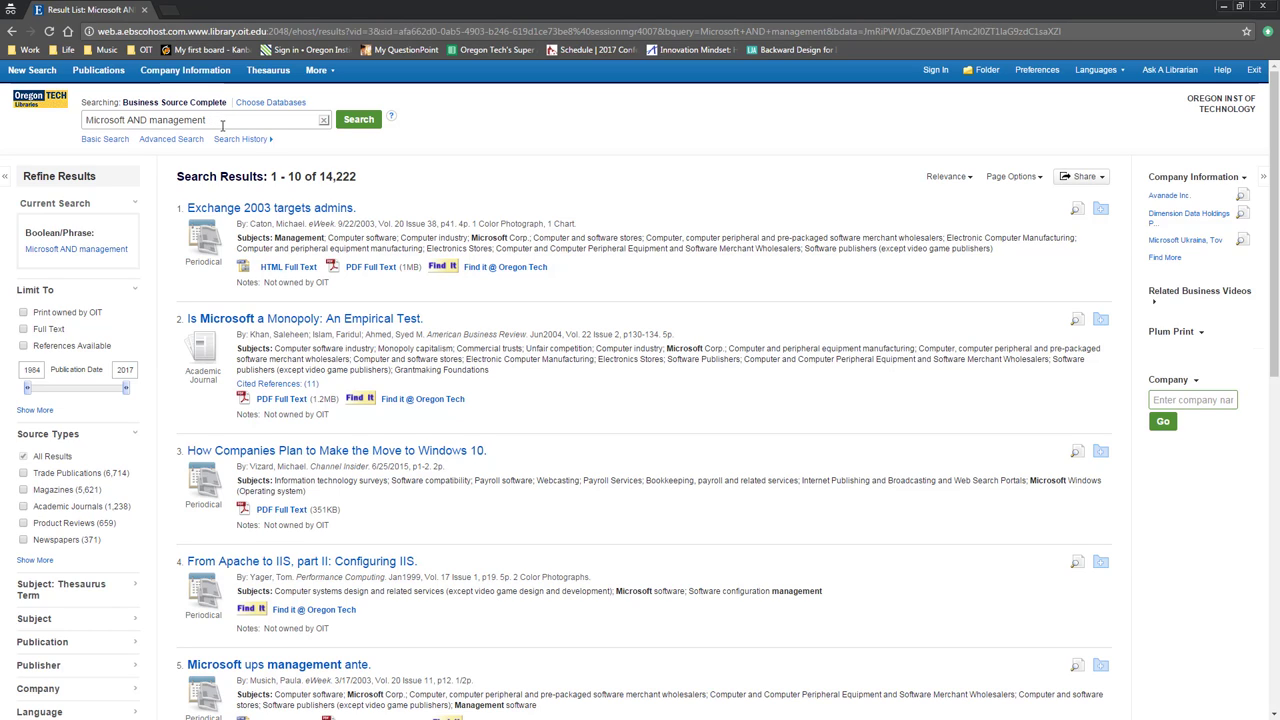
mouse_move(238, 159)
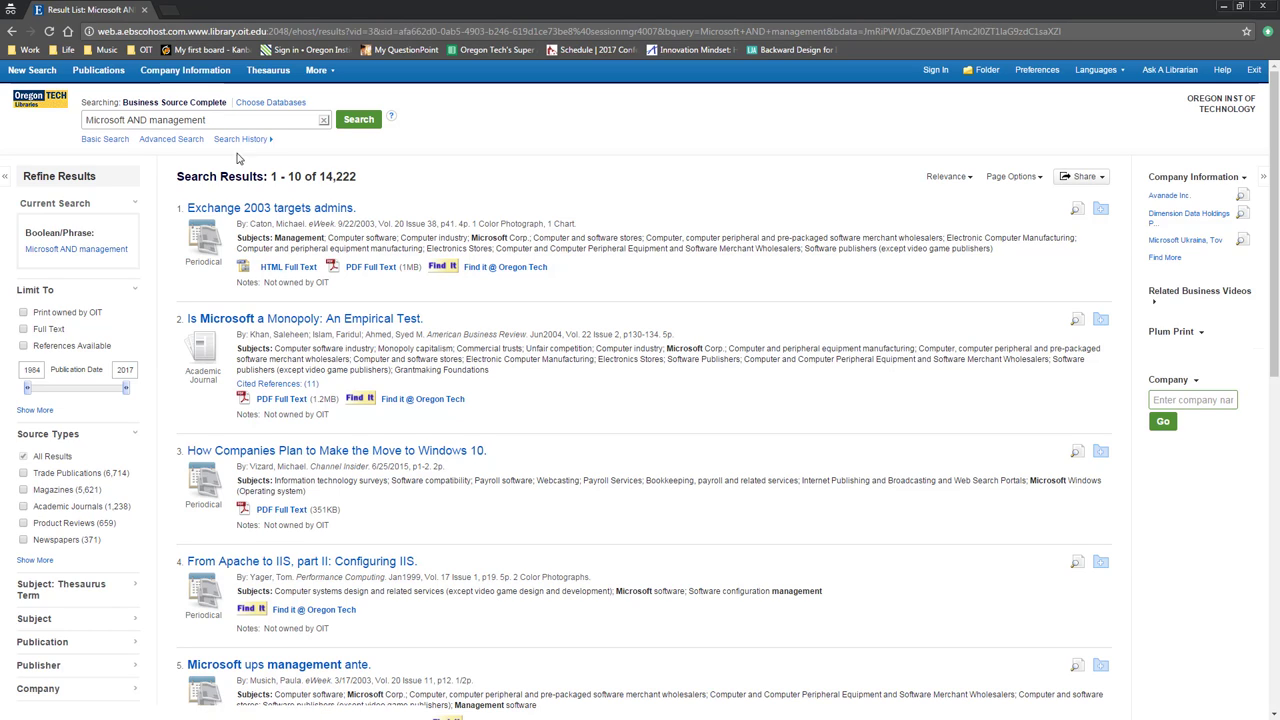
left_click(306, 318)
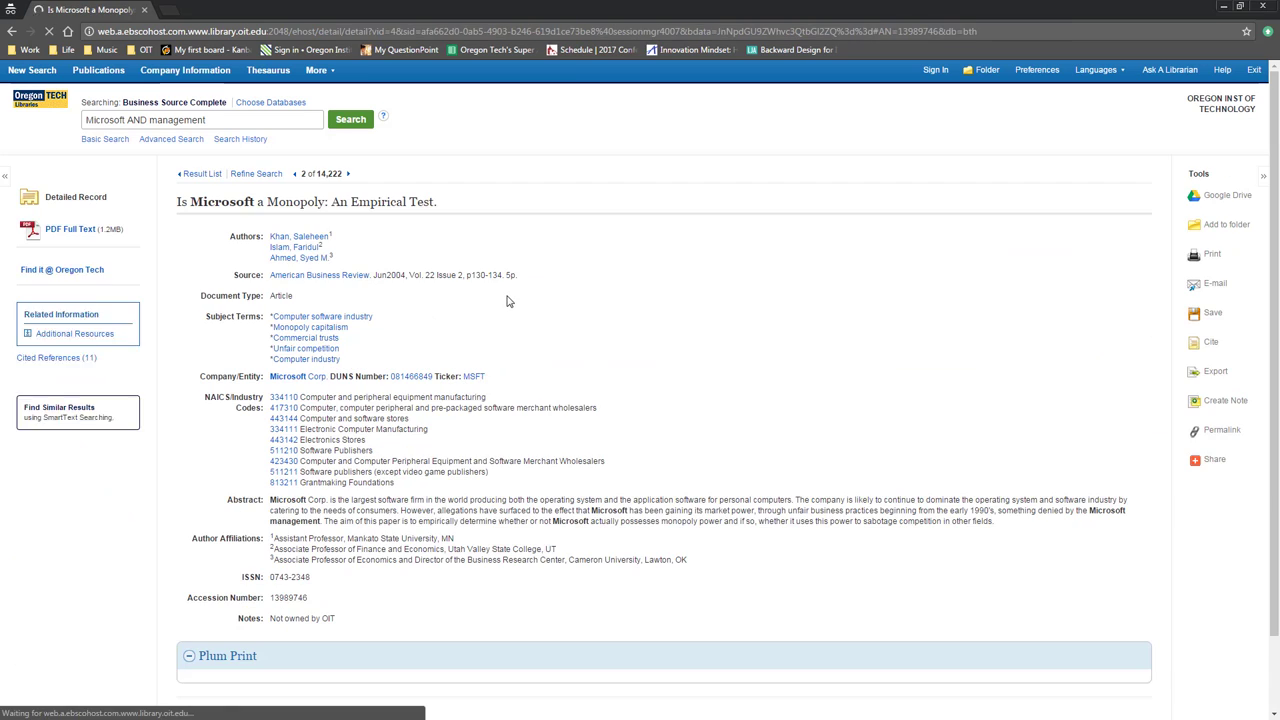